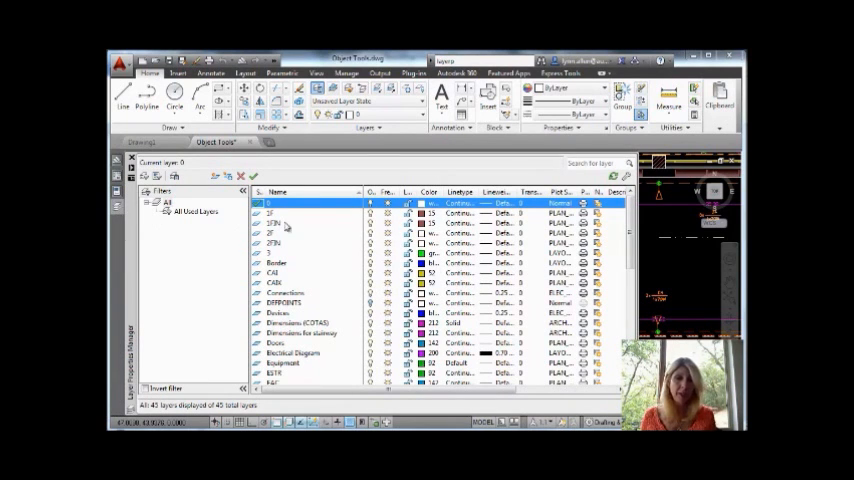
Select the layer to recolour in the Layer Properties Manager list.
left_click(274, 232)
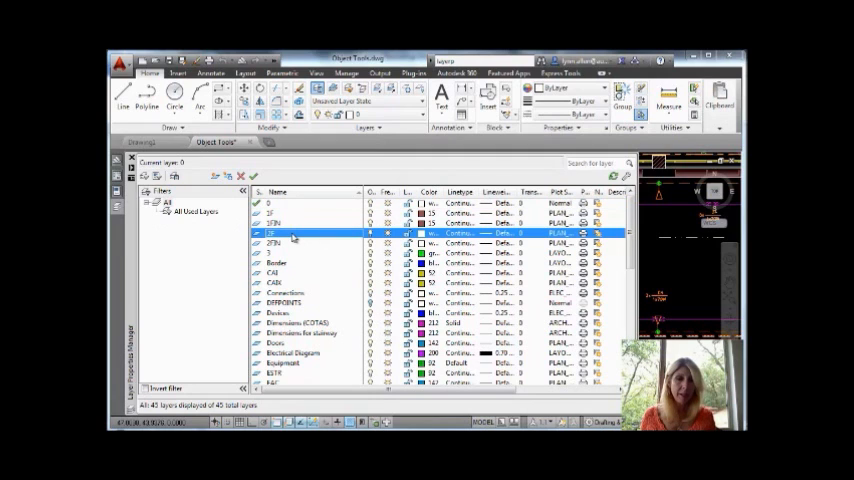
left_click(290, 244)
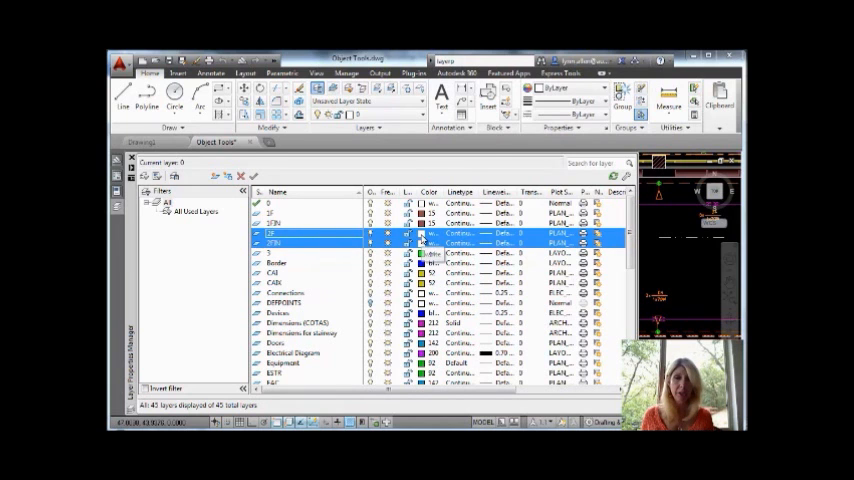
Set the selected layer's colour to magenta in the Select Color dialog.
left_click(428, 242)
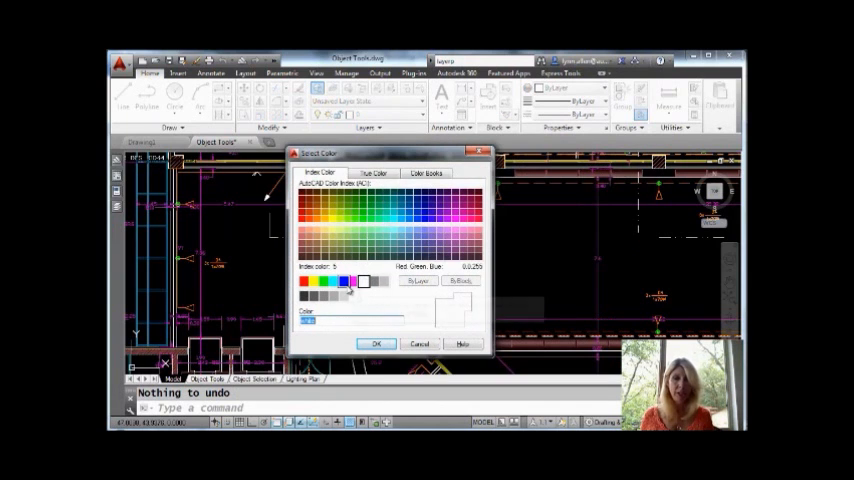
left_click(354, 280)
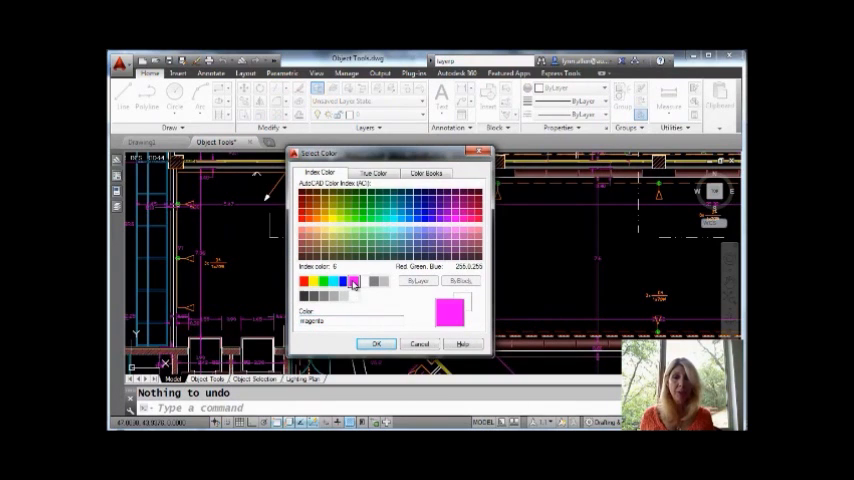
mouse_move(356, 280)
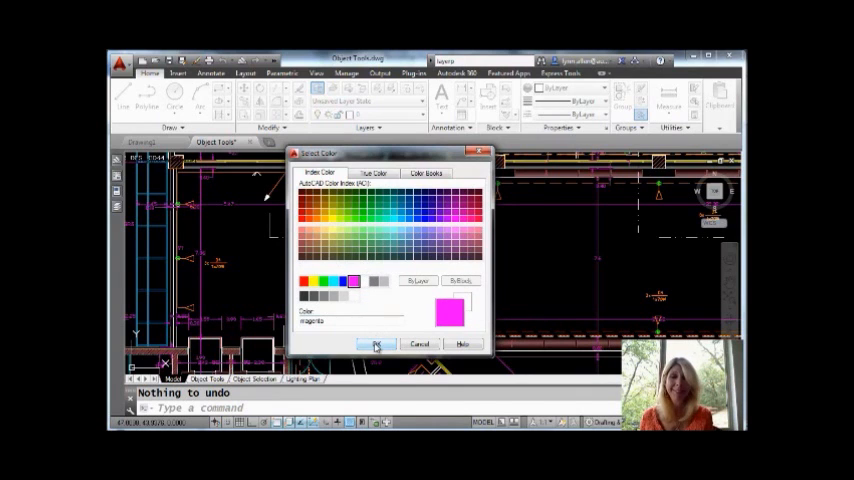
left_click(376, 344)
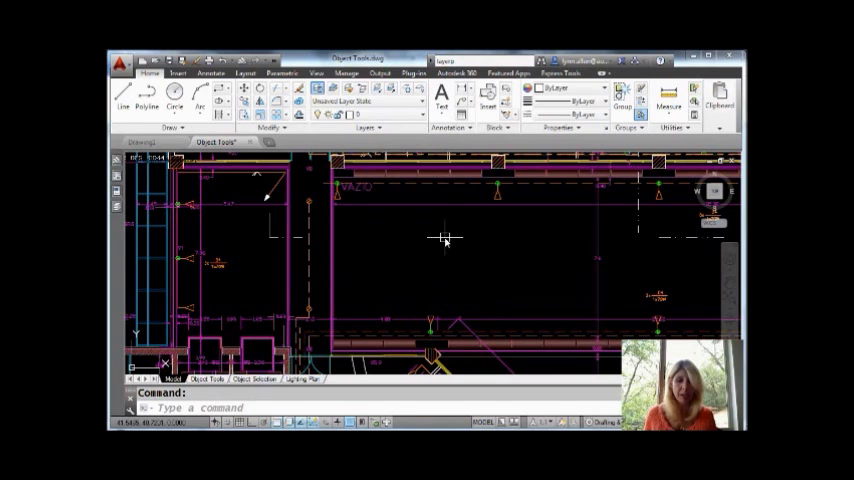
Draw a circle in the large room and select it for a radius dimension.
left_click(176, 104)
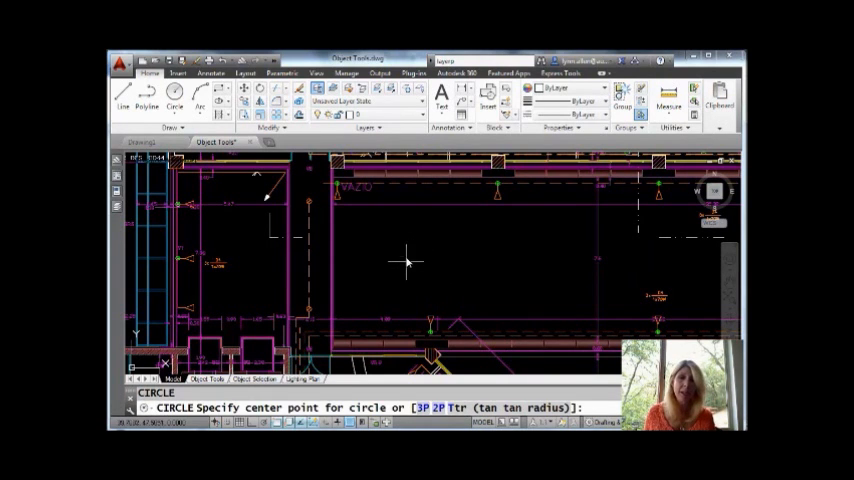
left_click(400, 272)
type("DIMRADIUS")
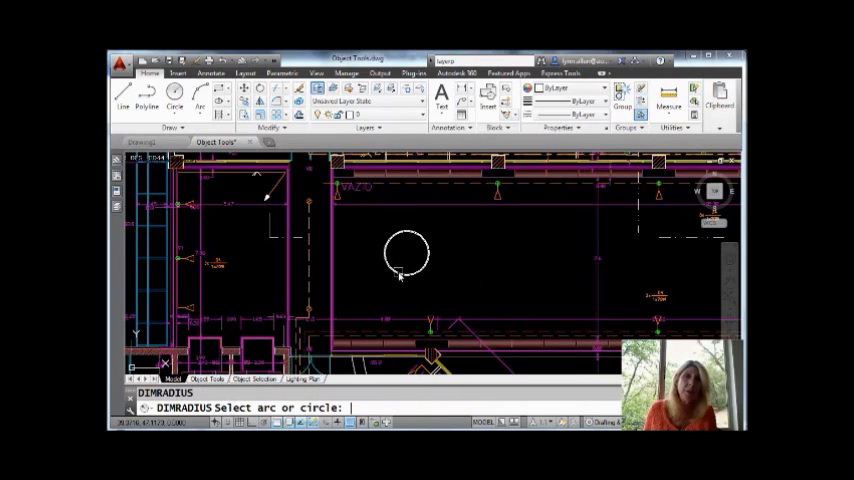
left_click(408, 256)
type("I")
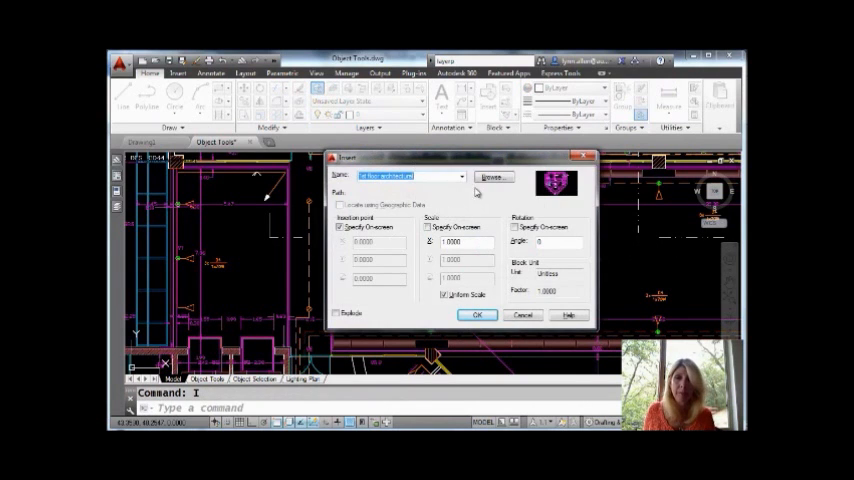
Insert the green block into the plan beside the circle.
left_click(458, 176)
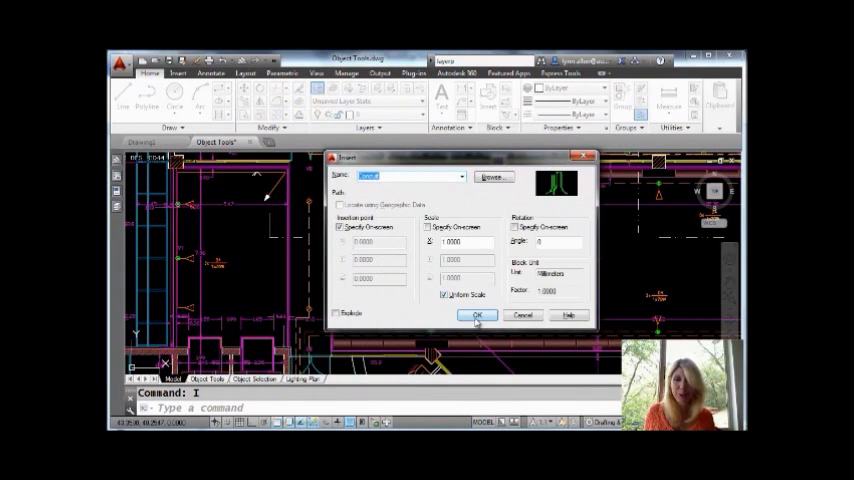
left_click(476, 316)
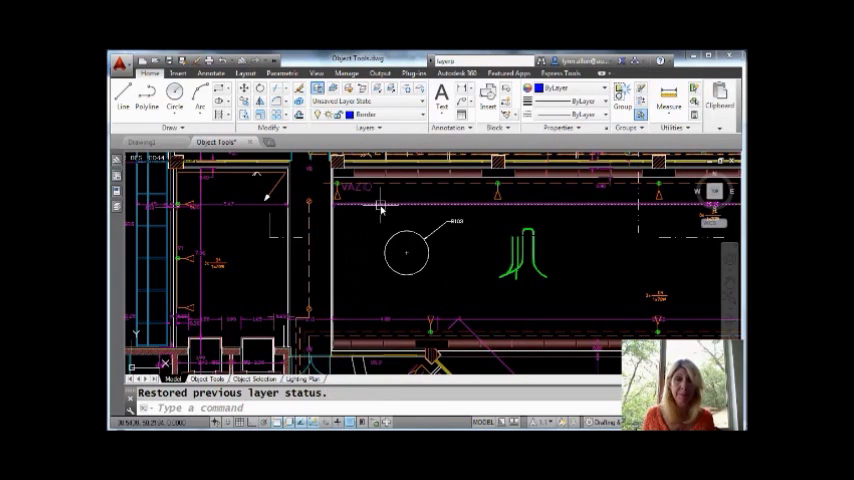
Choose another layer from the Layers drop-down to make it current.
left_click(380, 112)
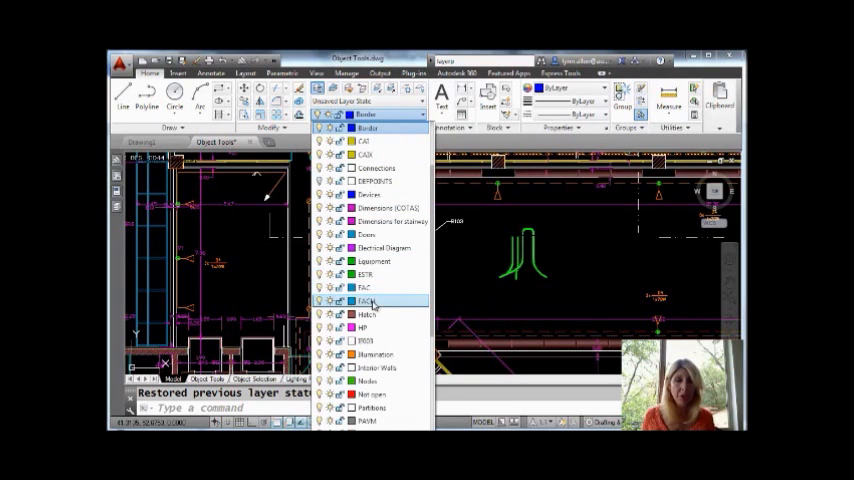
mouse_move(368, 312)
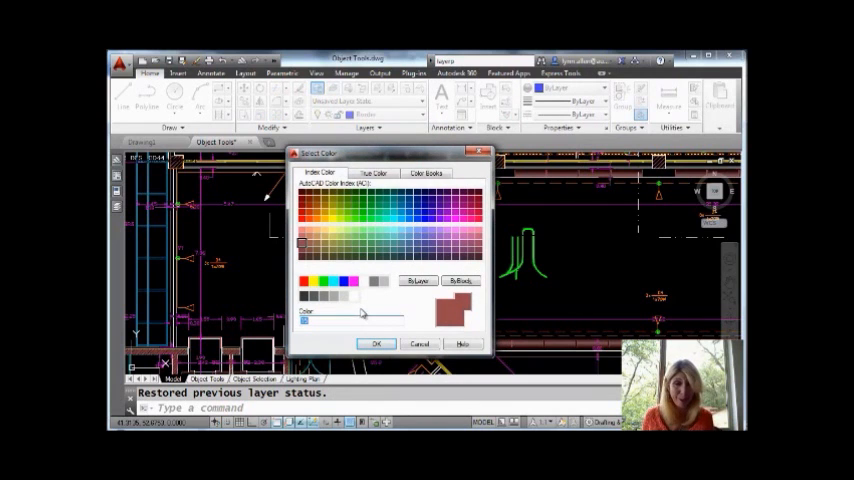
Set the layer's colour to dark red in the Select Color dialog.
left_click(306, 280)
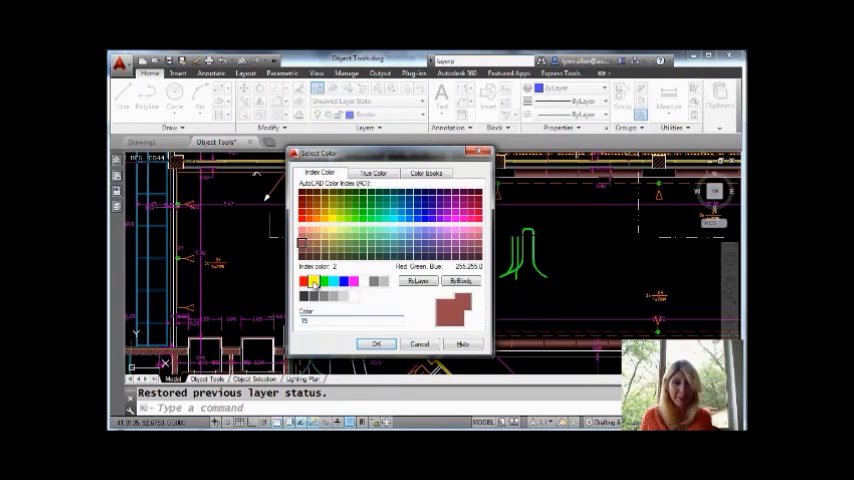
left_click(376, 344)
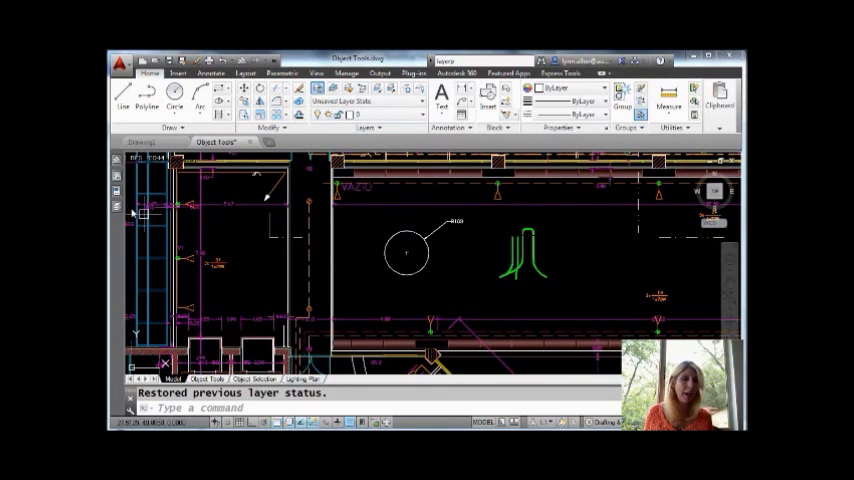
Bring up the Layer Properties Manager to review the plan's layers.
left_click(118, 208)
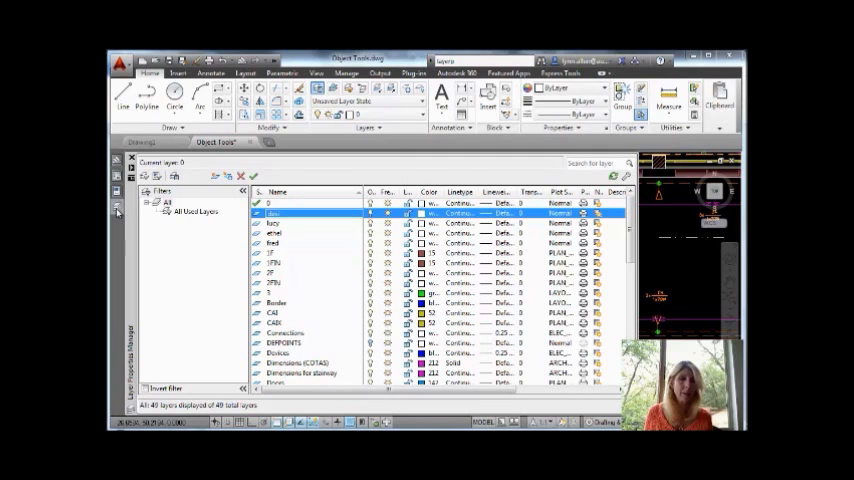